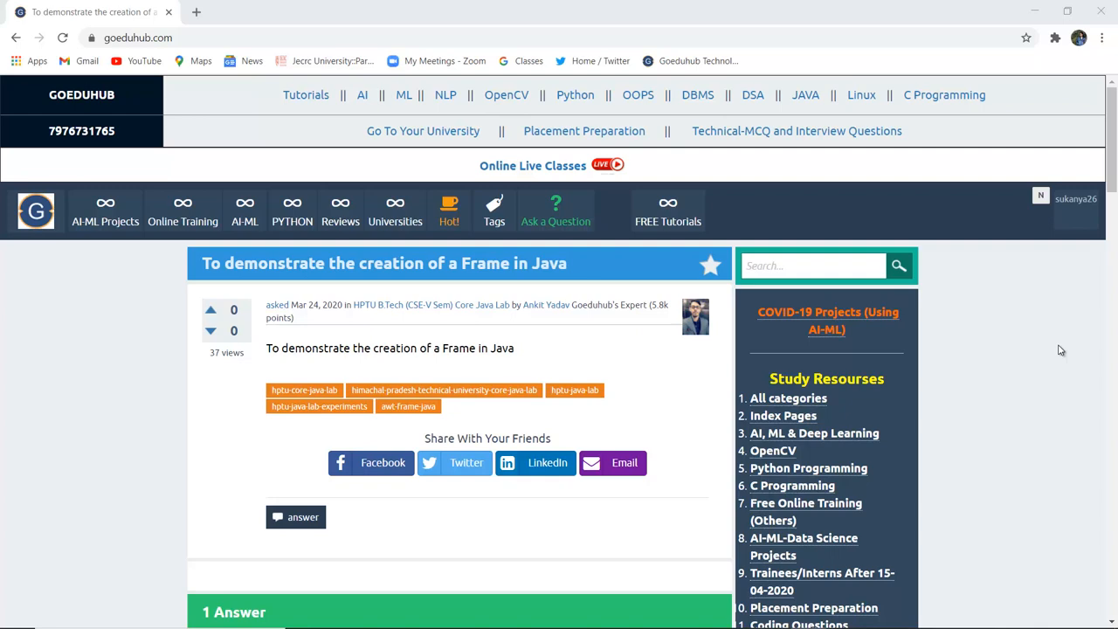
Scroll down to the '1 Answer' section with the AWT Frame methods table
scroll(down, 3)
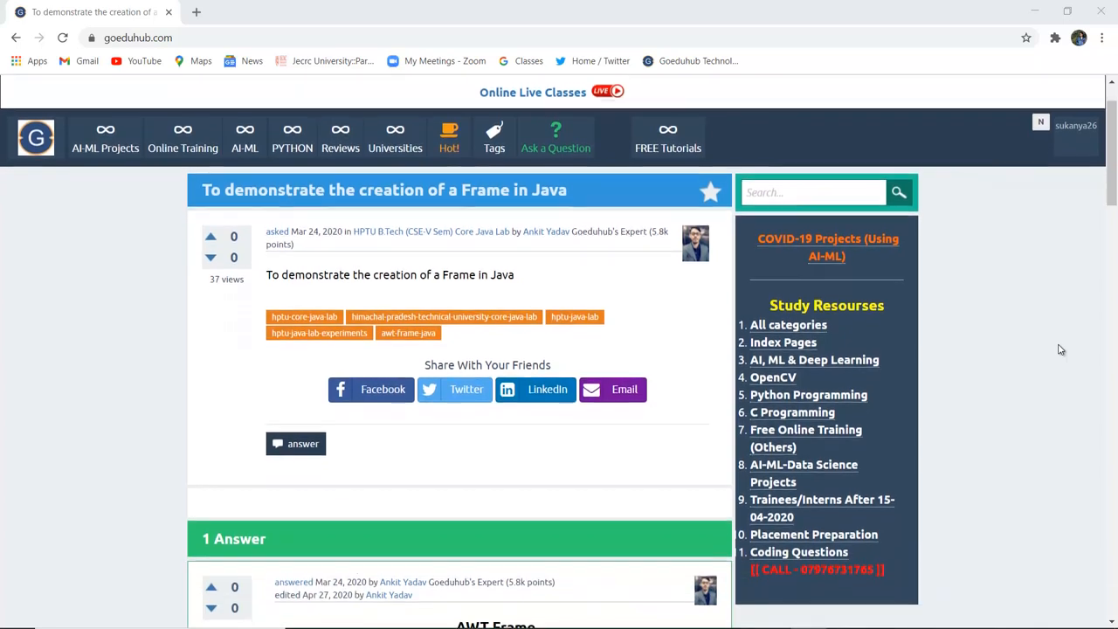
scroll(down, 3)
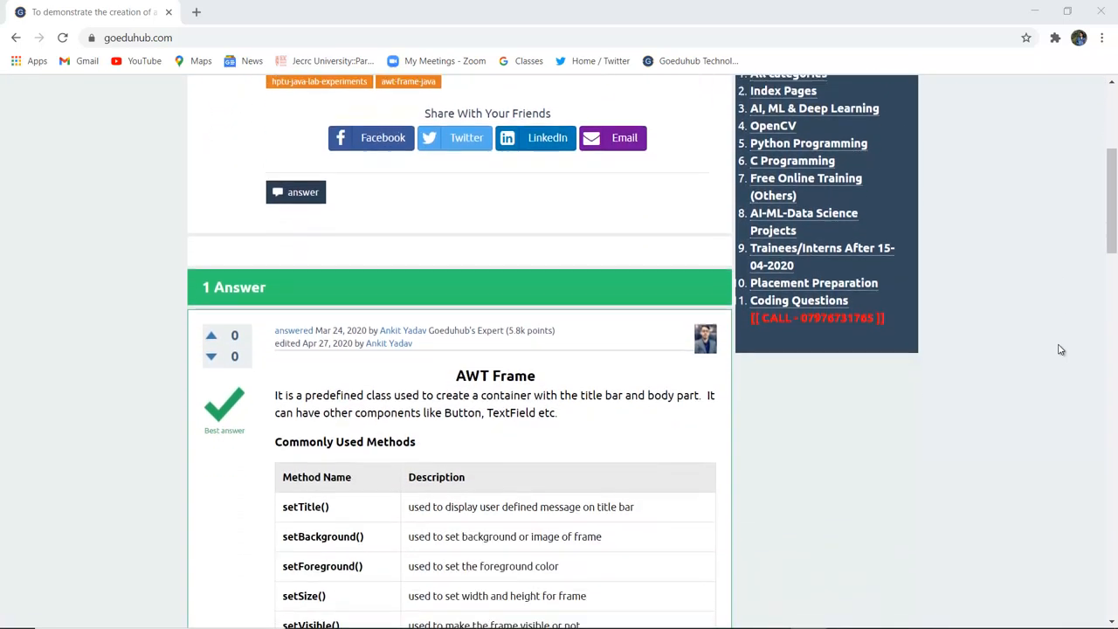
scroll(down, 3)
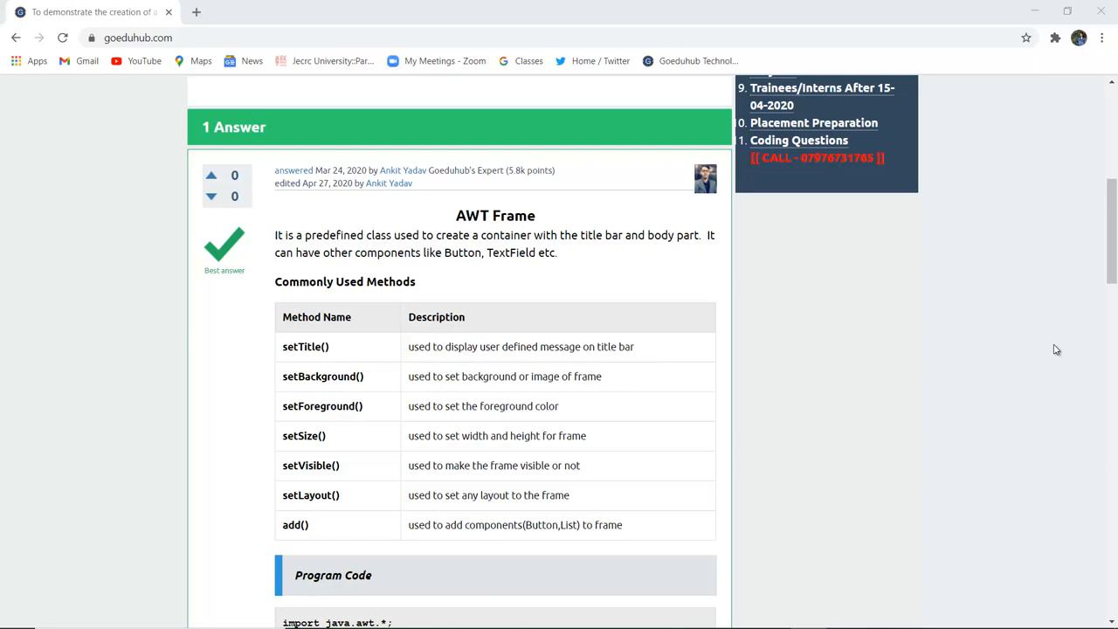
mouse_move(747, 467)
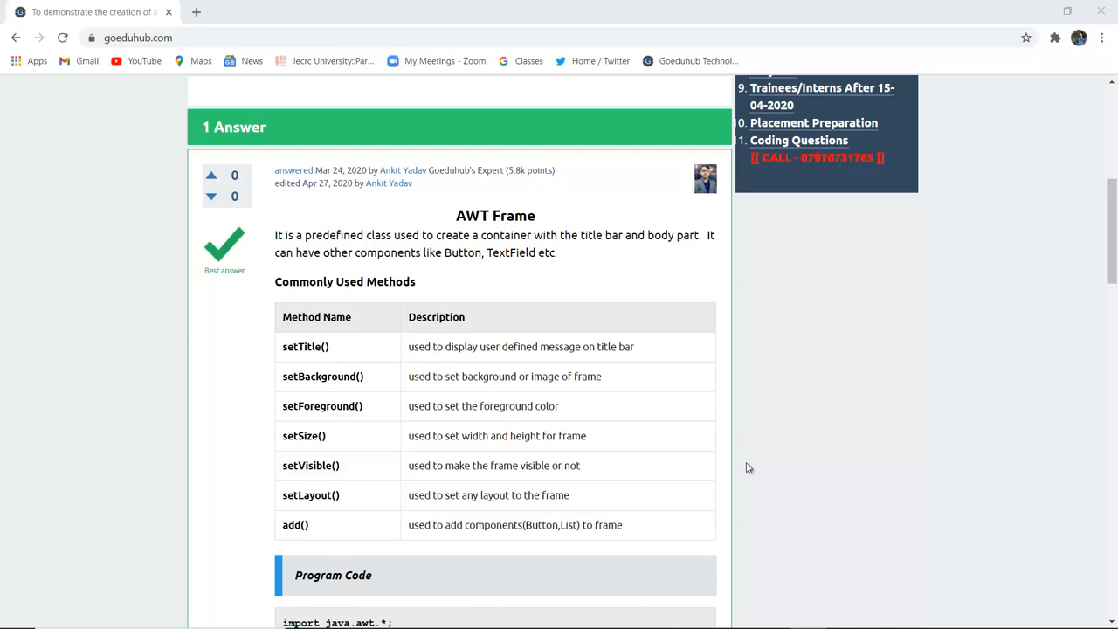
mouse_move(575, 486)
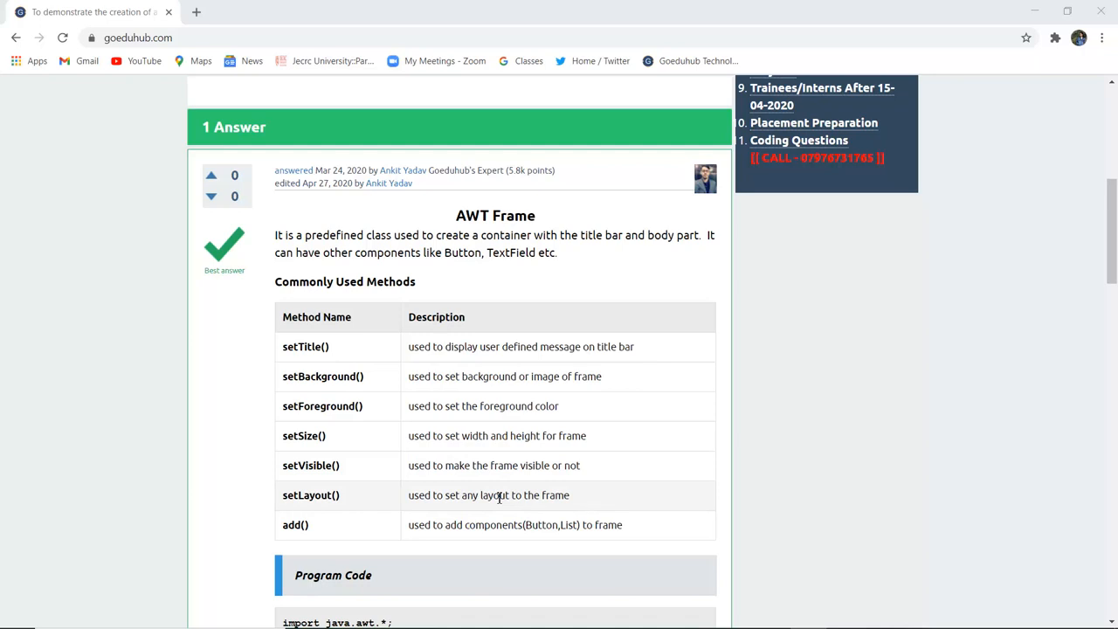
mouse_move(427, 511)
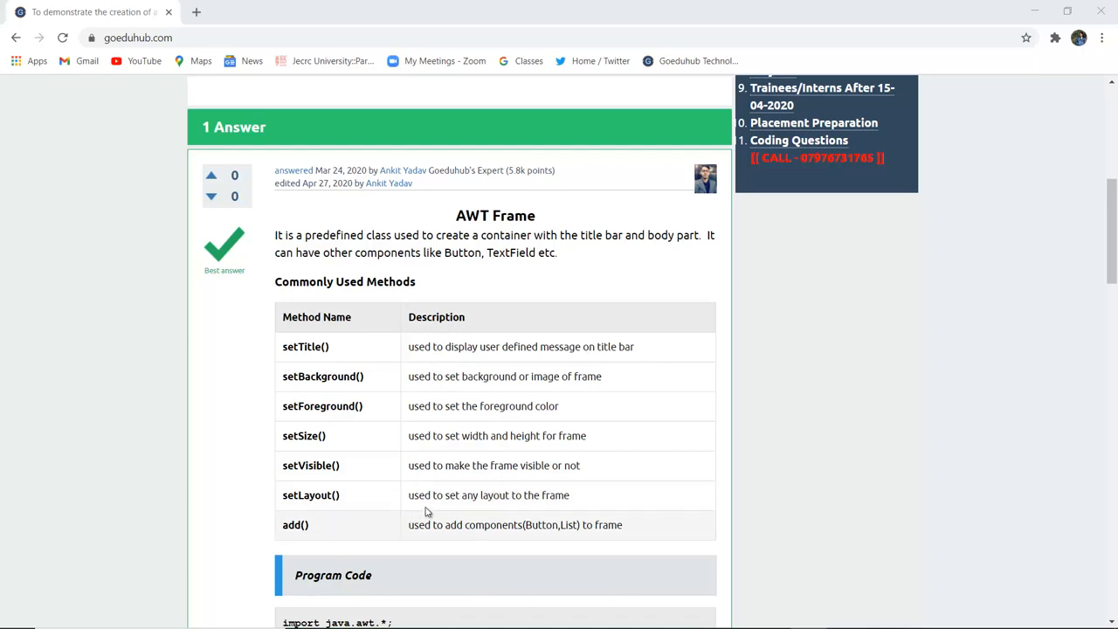
mouse_move(516, 508)
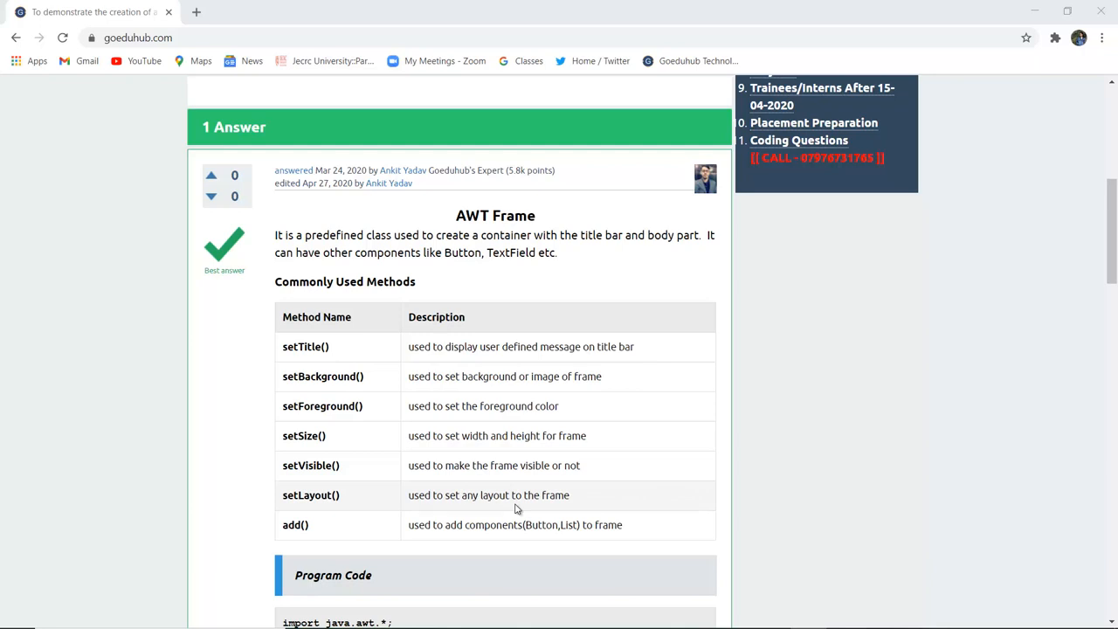
mouse_move(550, 539)
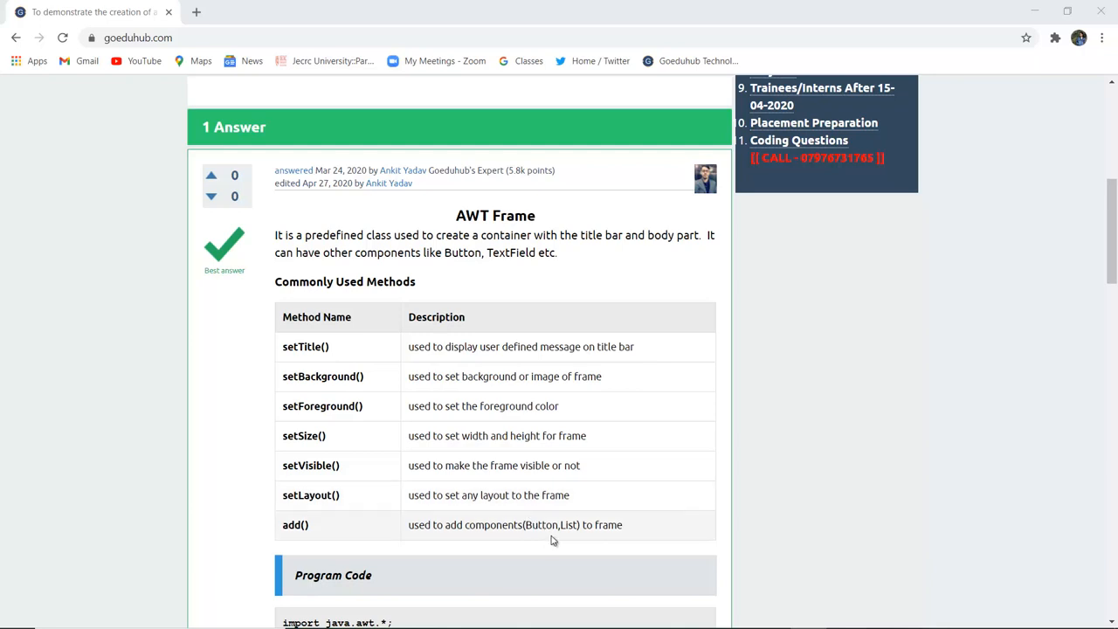
mouse_move(627, 523)
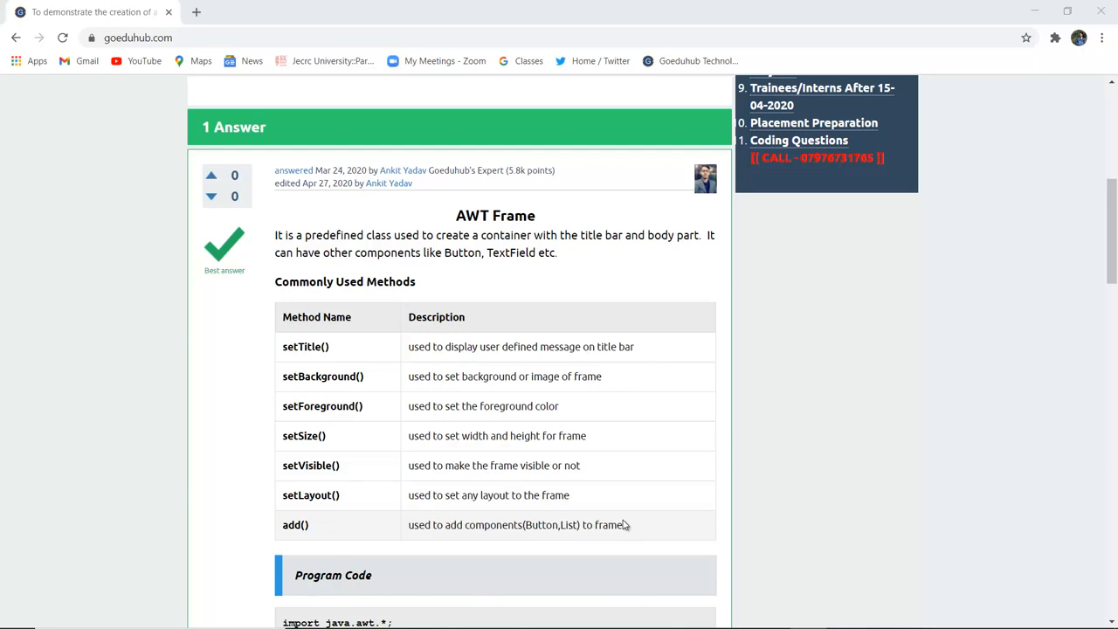
Scroll past the methods table and double-click inside the FrameDemo Program Code block
scroll(down, 3)
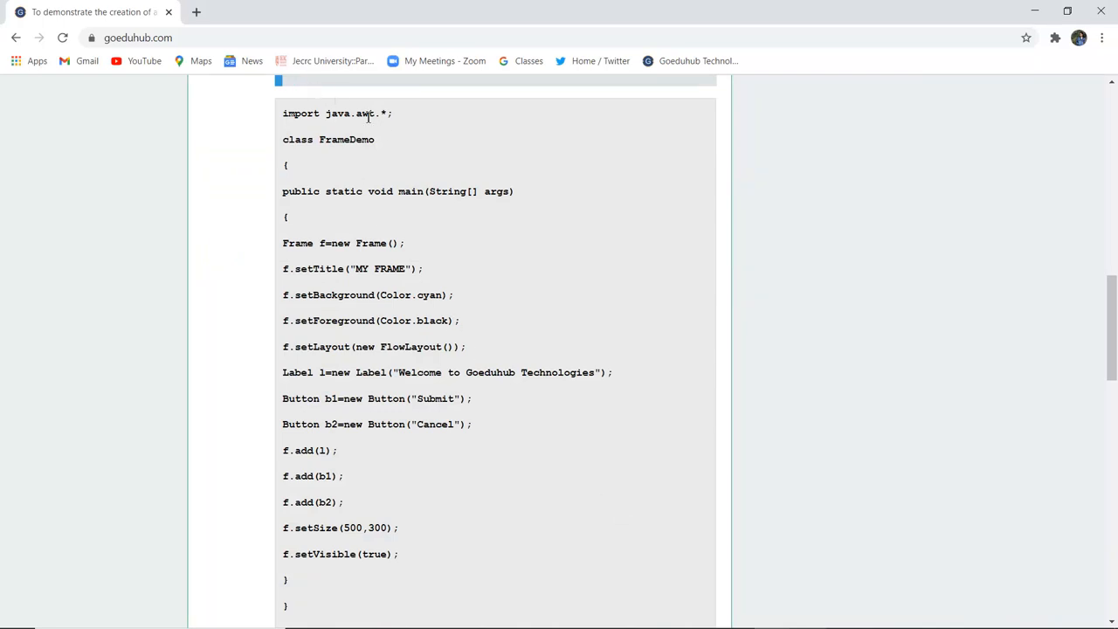
mouse_move(385, 131)
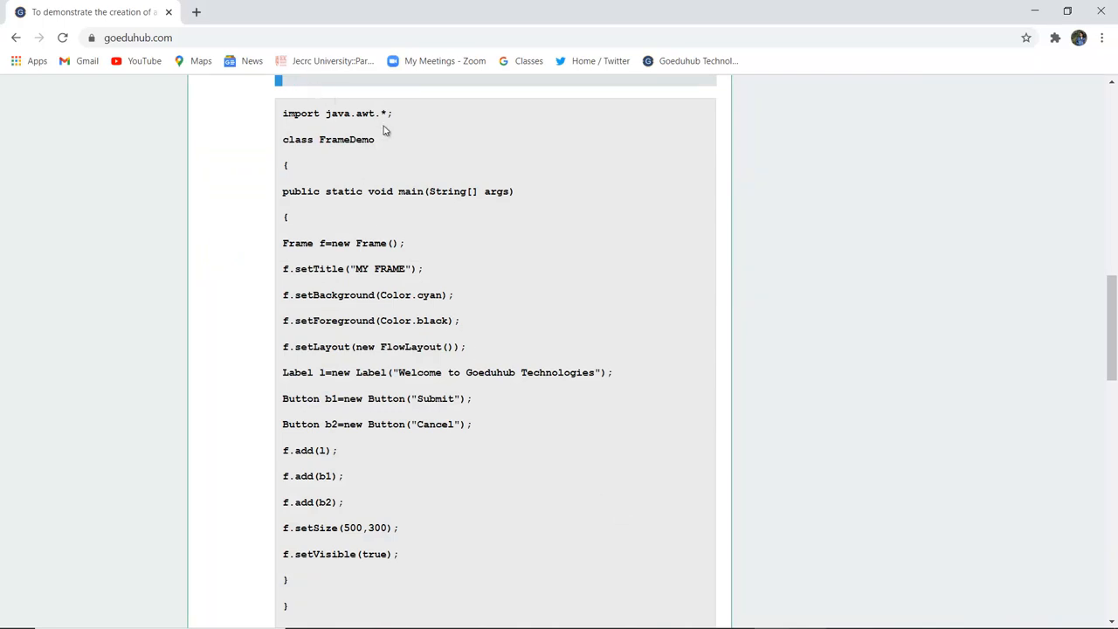
double_click(347, 139)
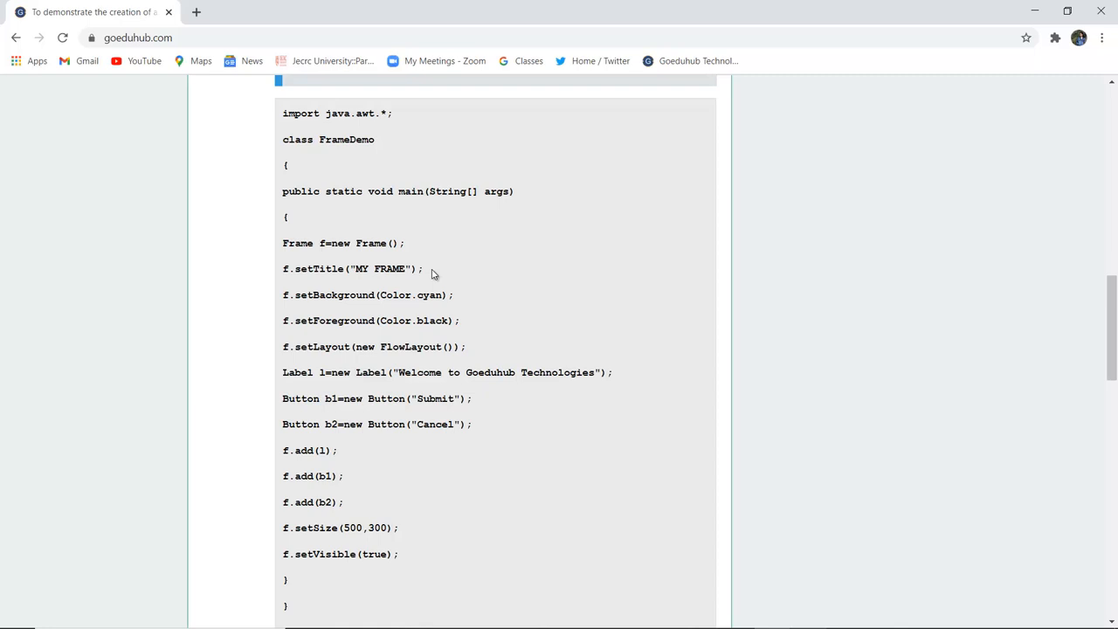
mouse_move(422, 309)
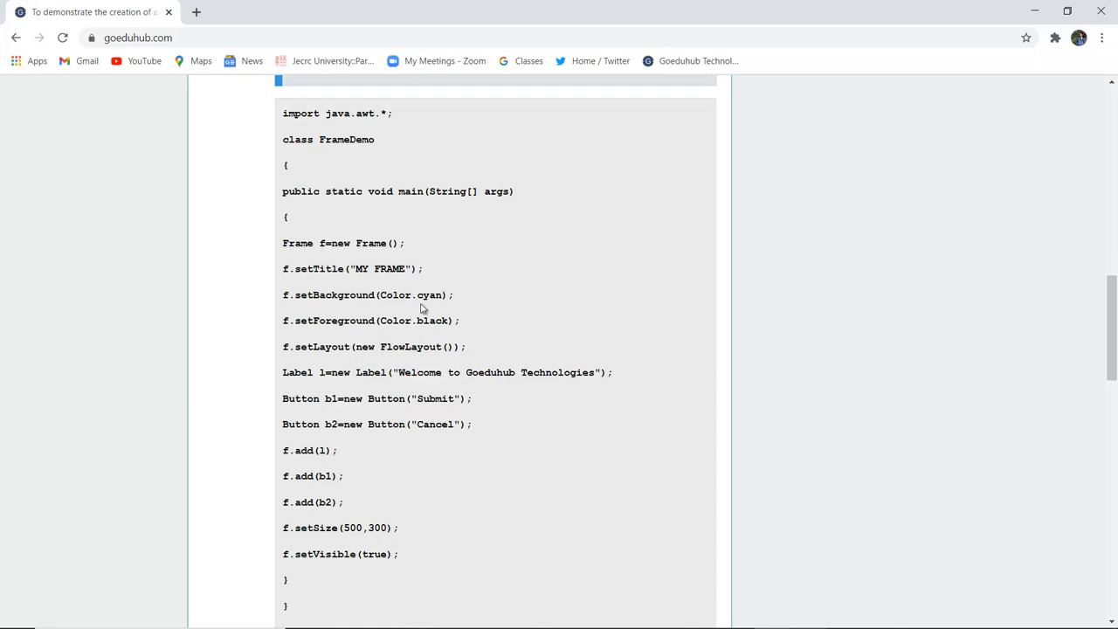
mouse_move(441, 303)
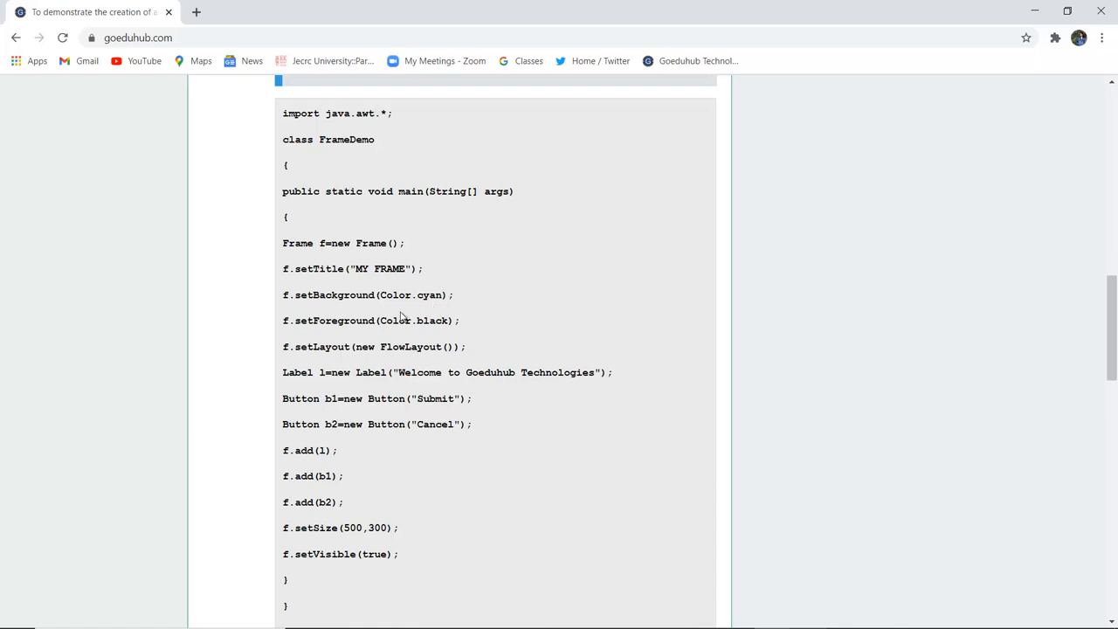
mouse_move(497, 324)
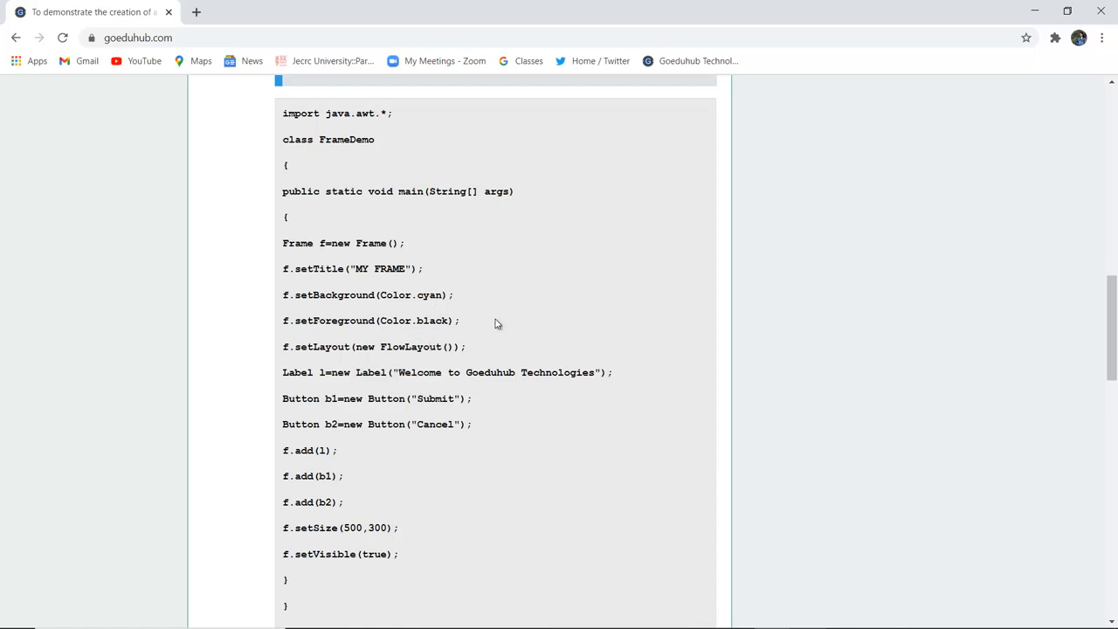
scroll(down, 3)
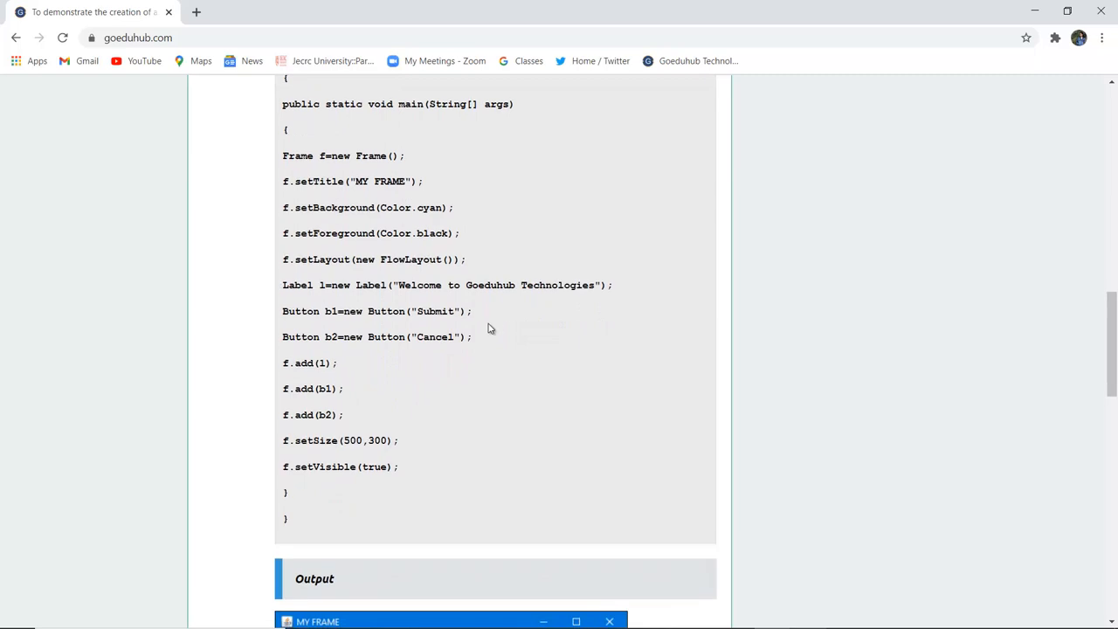
mouse_move(335, 304)
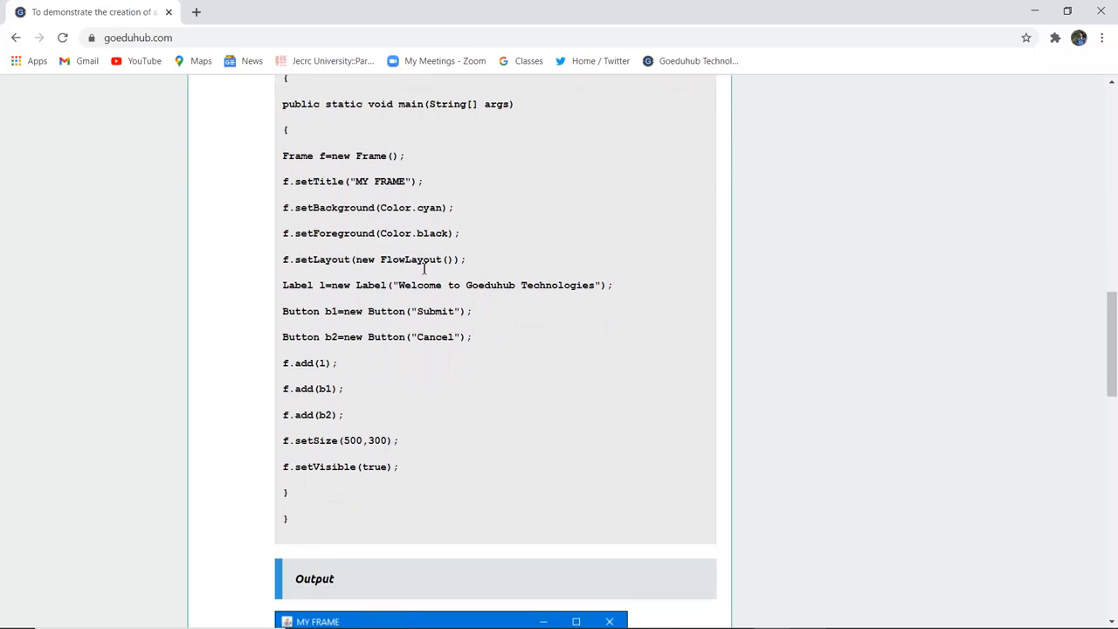
mouse_move(367, 305)
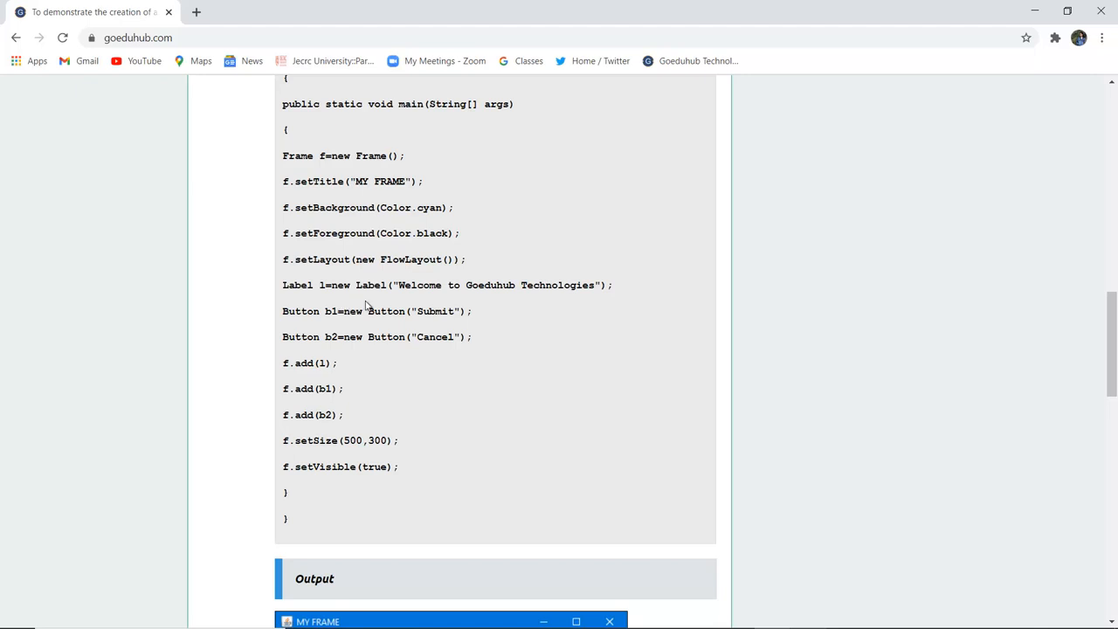
mouse_move(504, 316)
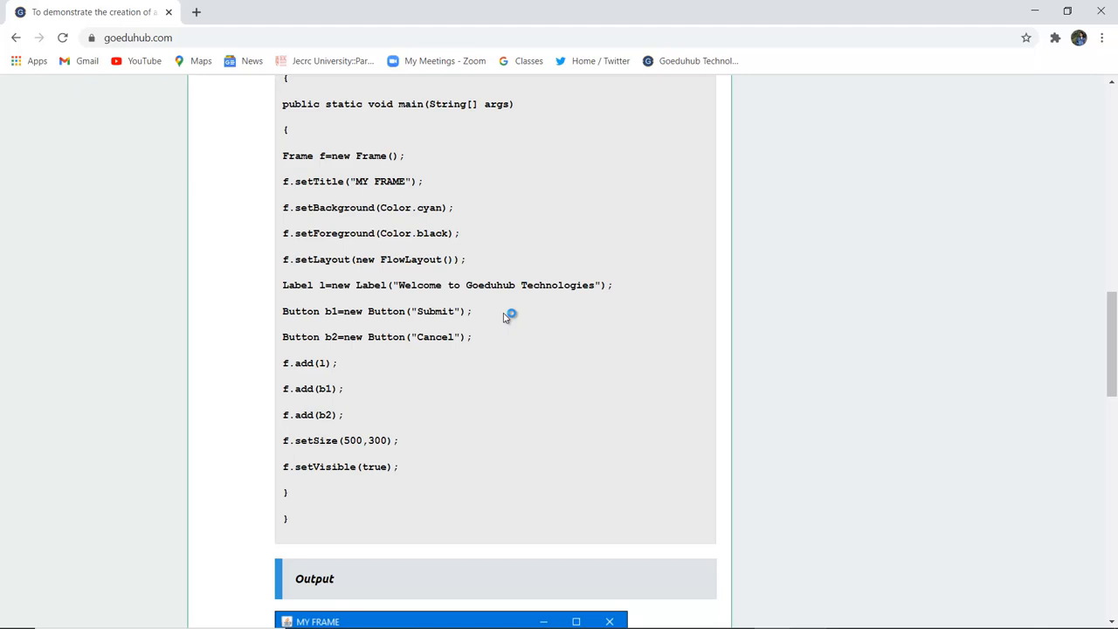
mouse_move(330, 311)
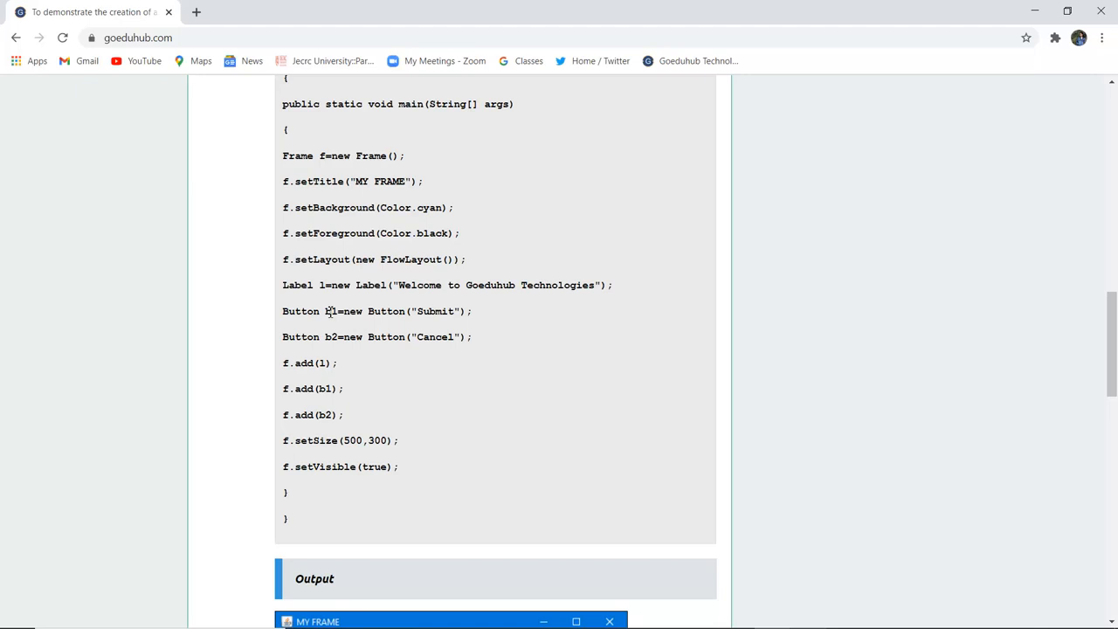
mouse_move(354, 325)
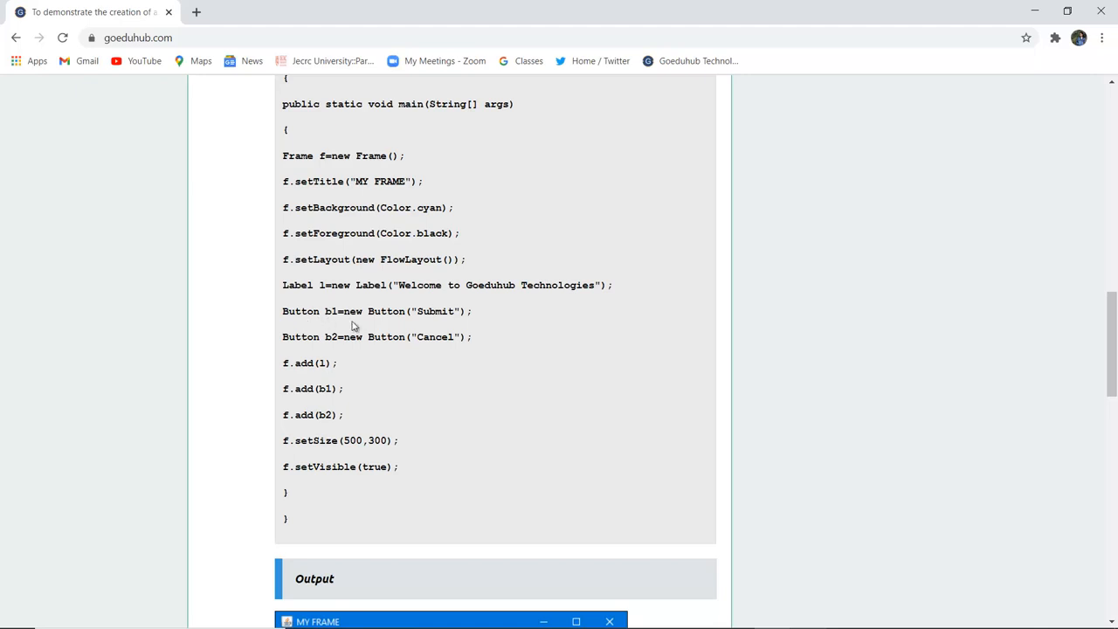
mouse_move(436, 326)
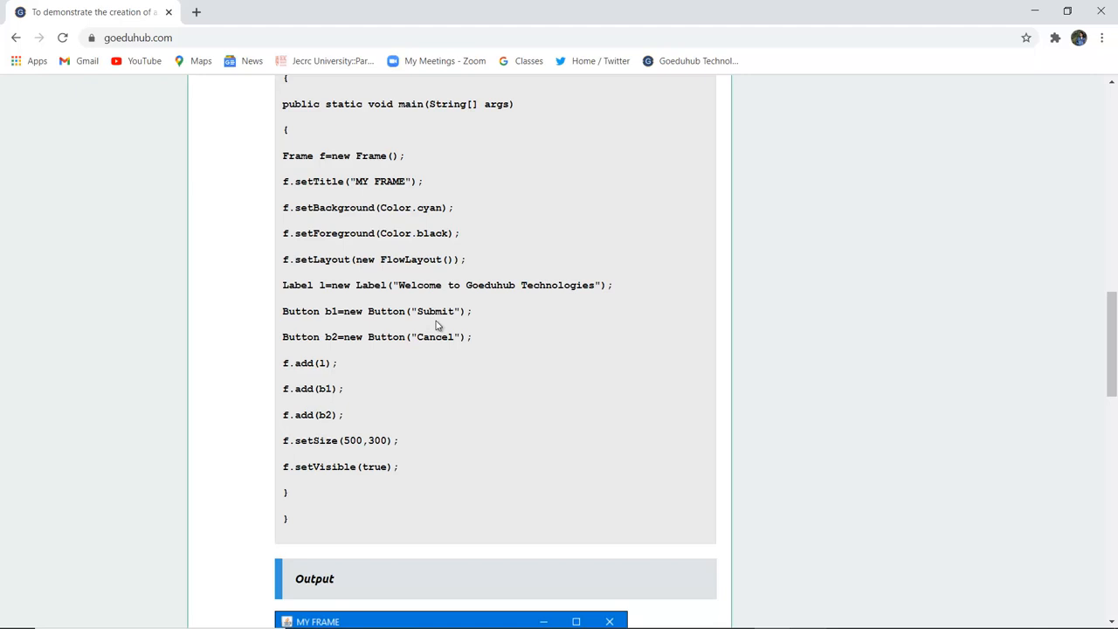
mouse_move(438, 348)
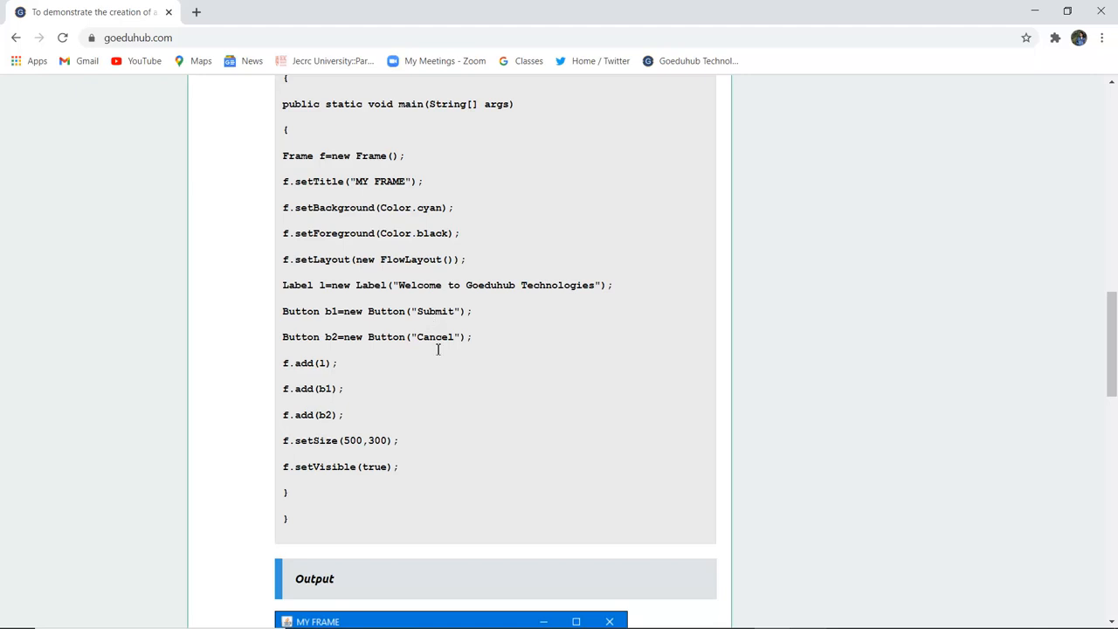
mouse_move(438, 354)
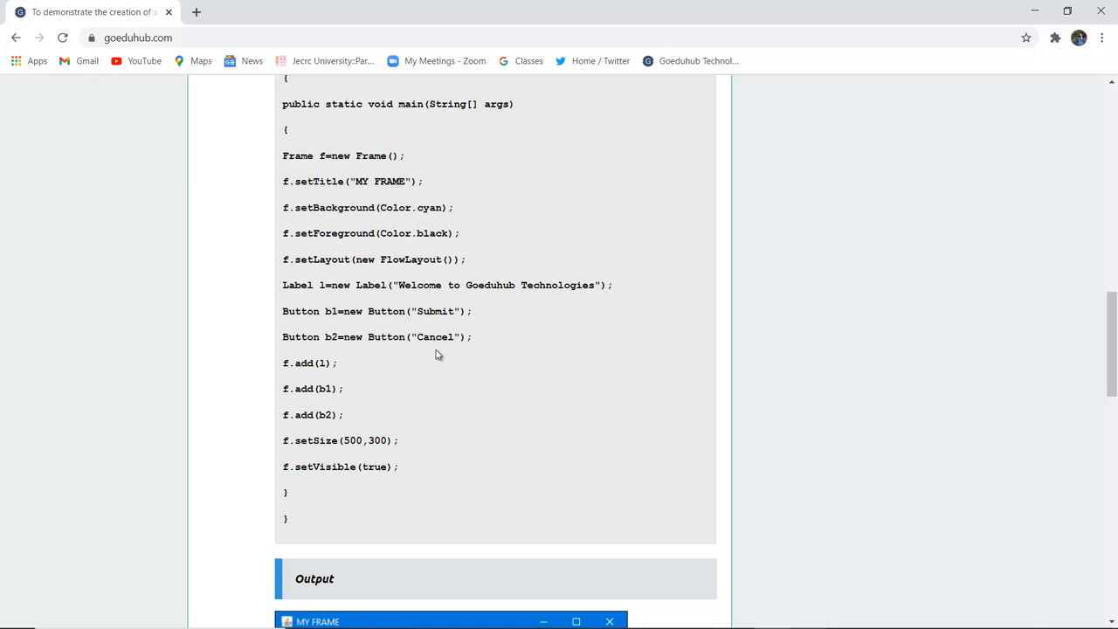
mouse_move(308, 365)
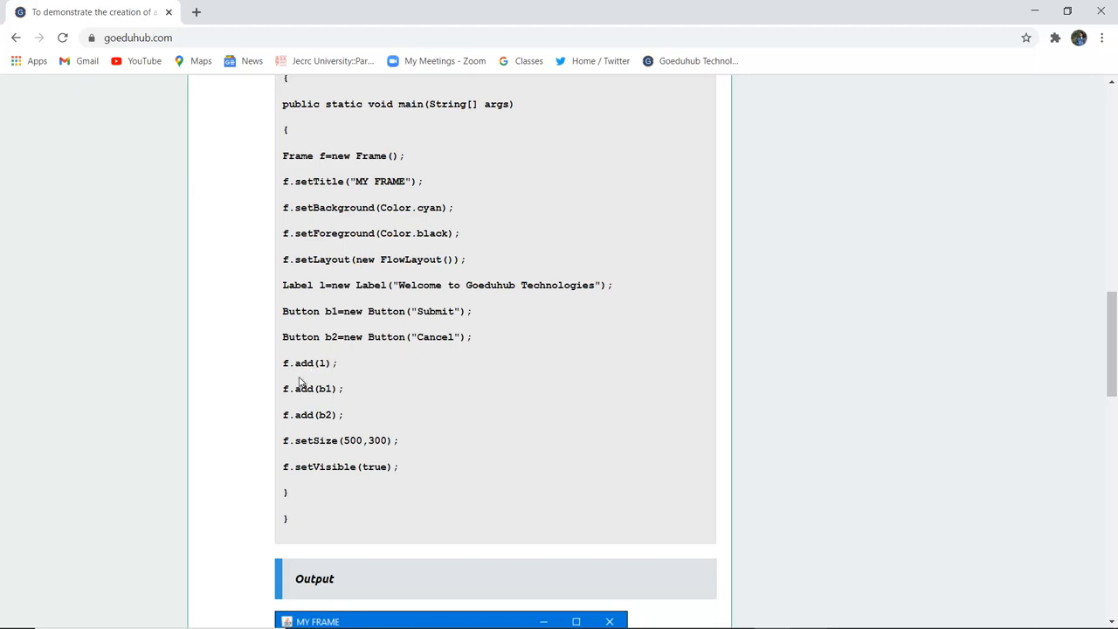
mouse_move(325, 376)
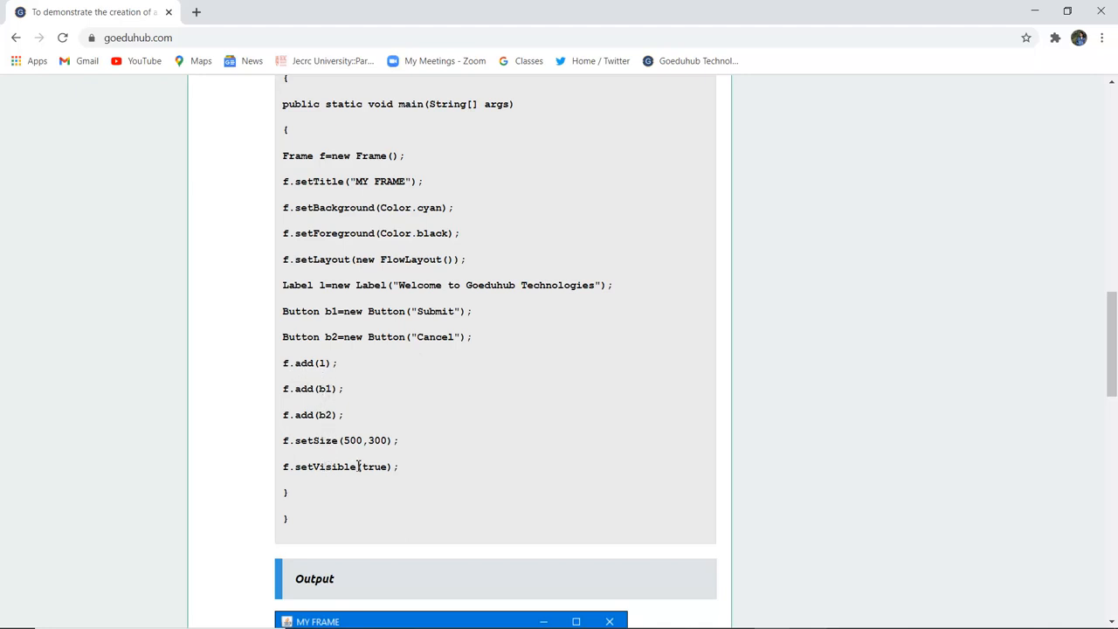
mouse_move(444, 466)
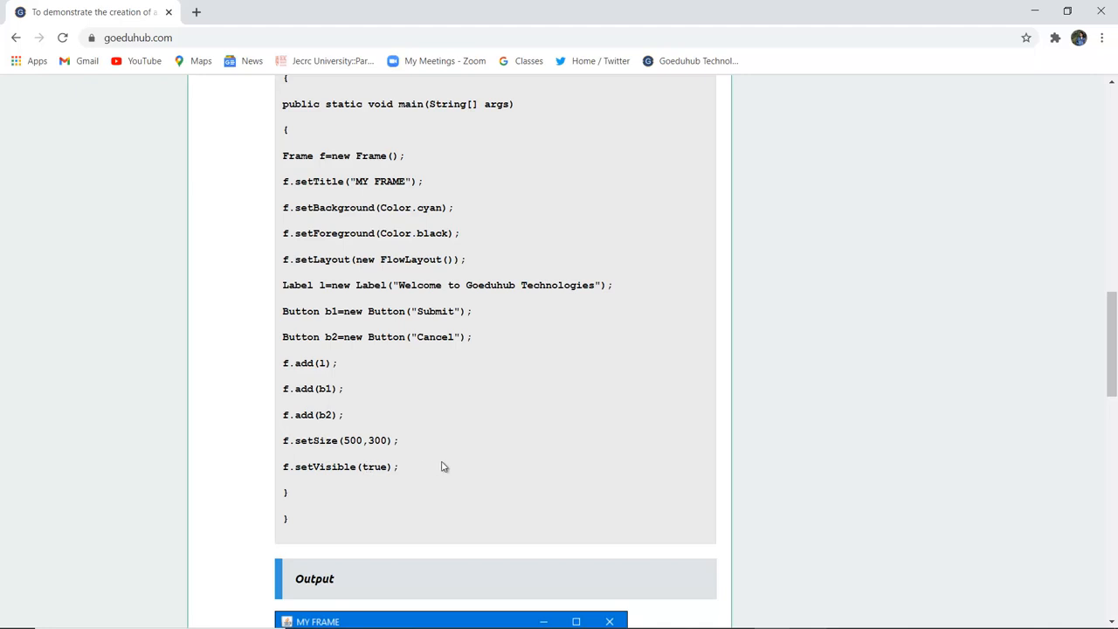
mouse_move(332, 466)
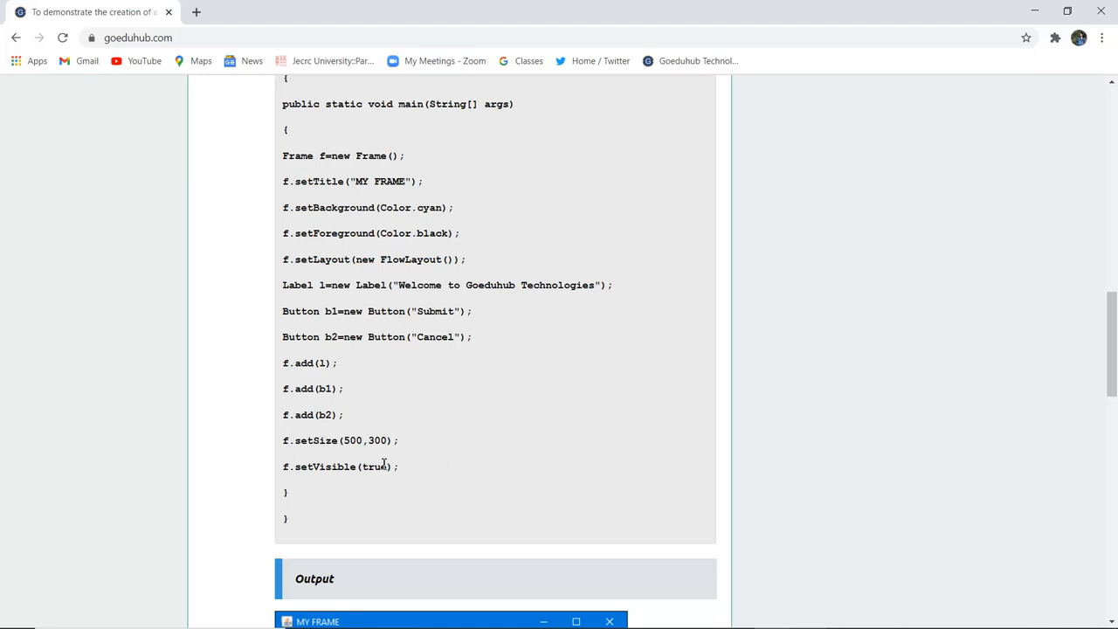
mouse_move(627, 414)
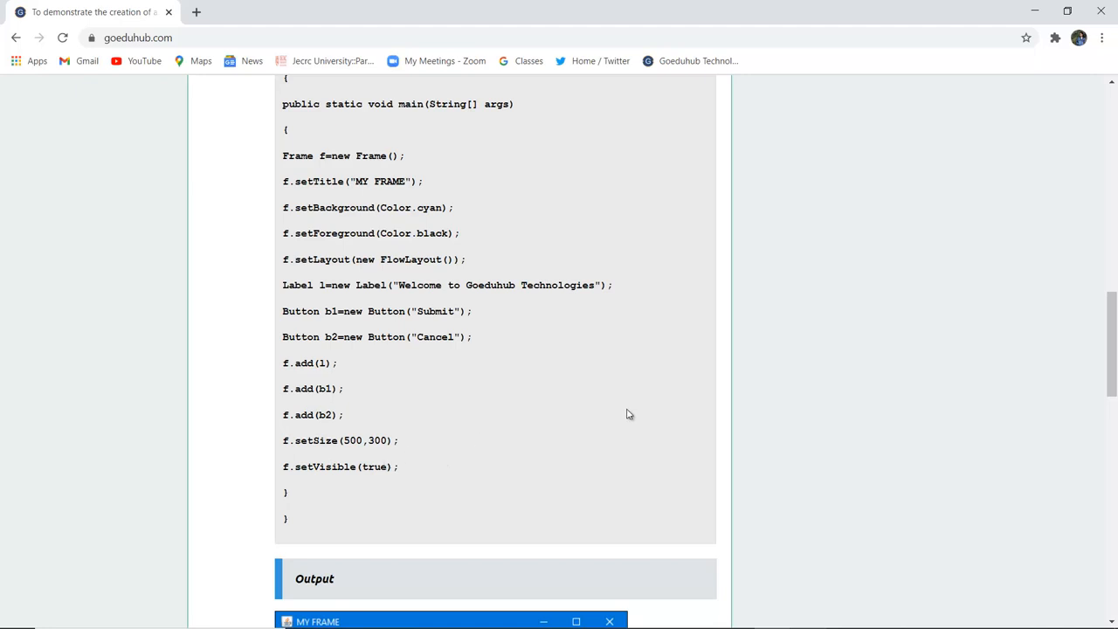
Scroll through the Output section to view the cyan MY FRAME window
scroll(down, 3)
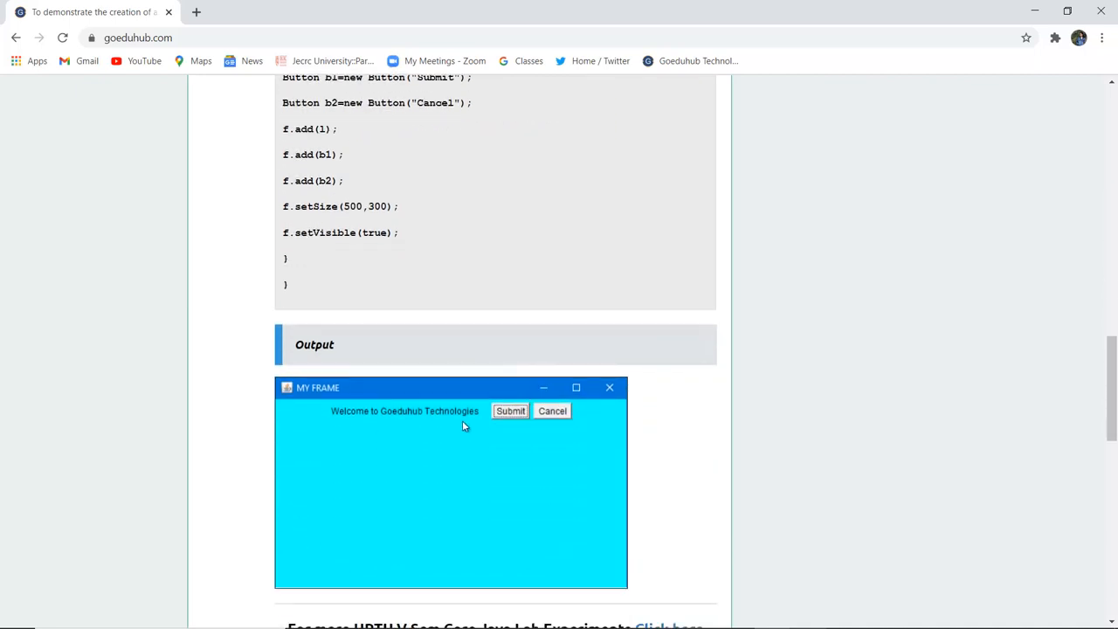
scroll(up, 3)
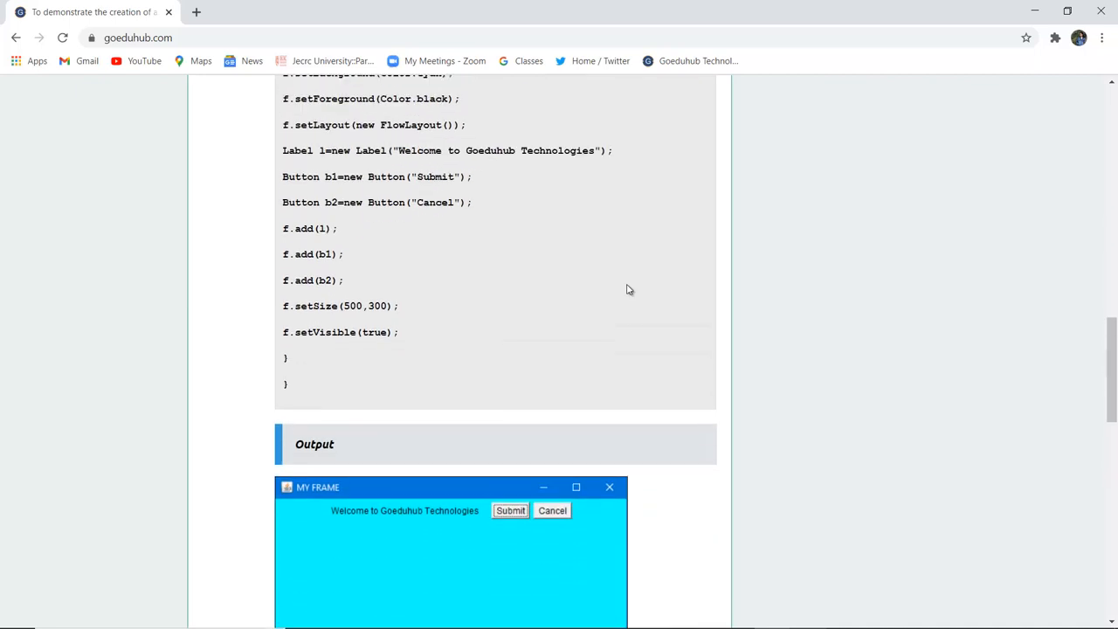
scroll(up, 3)
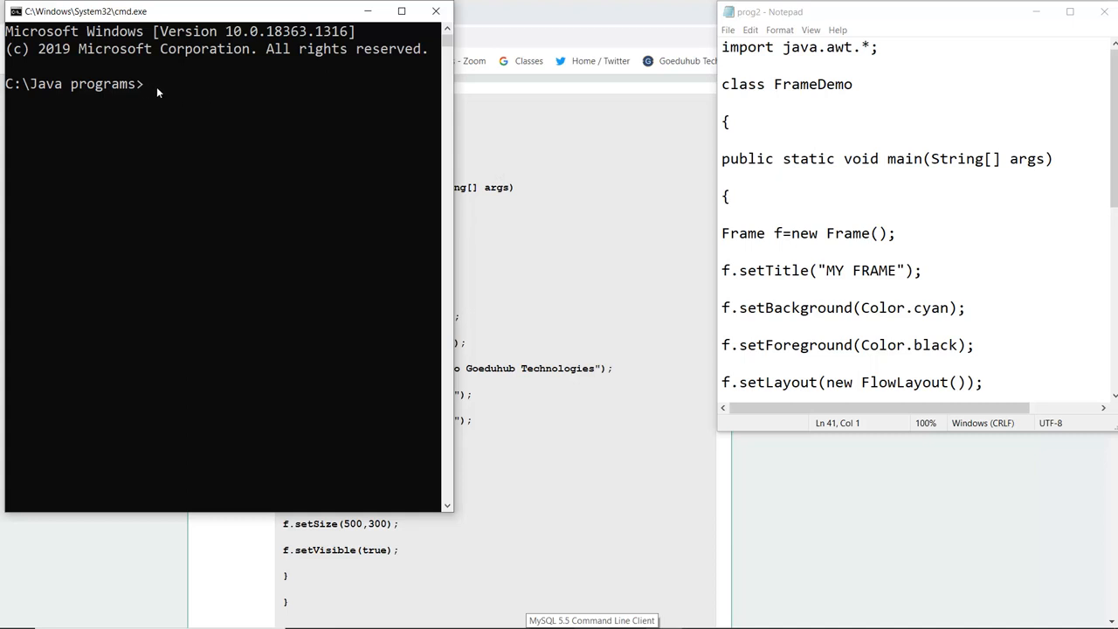
Compile prog2.java with javac in the Command Prompt
click(153, 84)
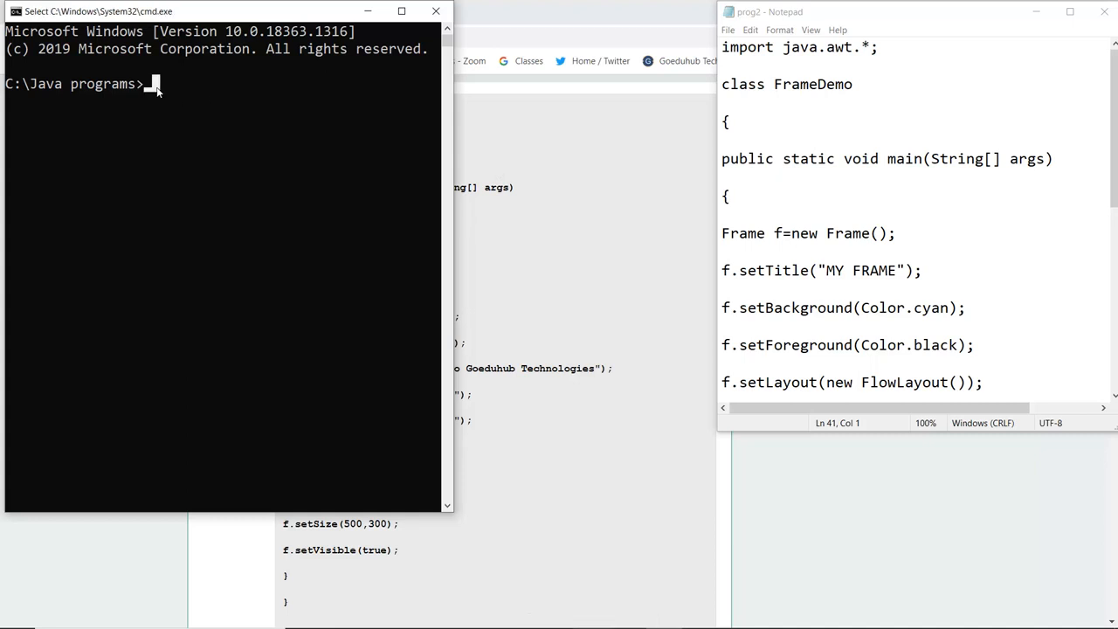
text(javac)
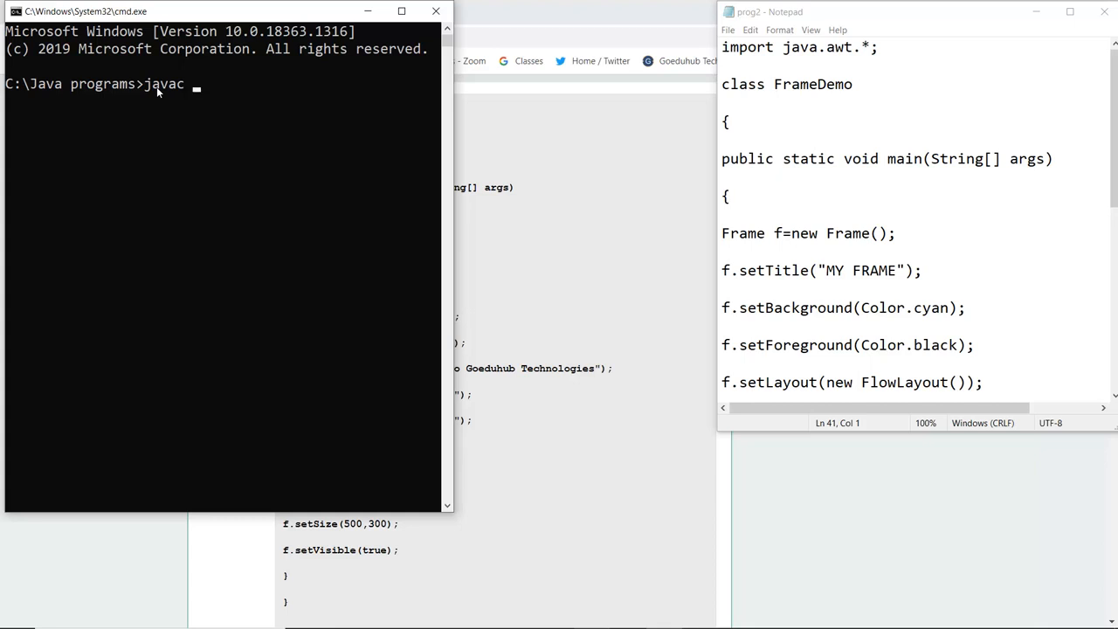
text(pr)
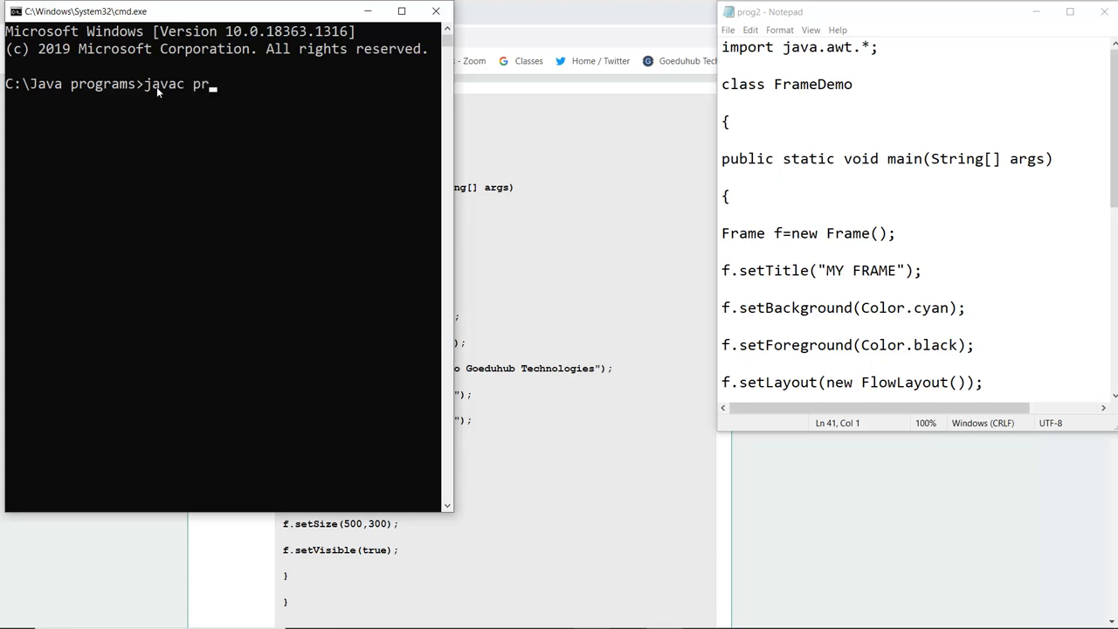
text(oj.)
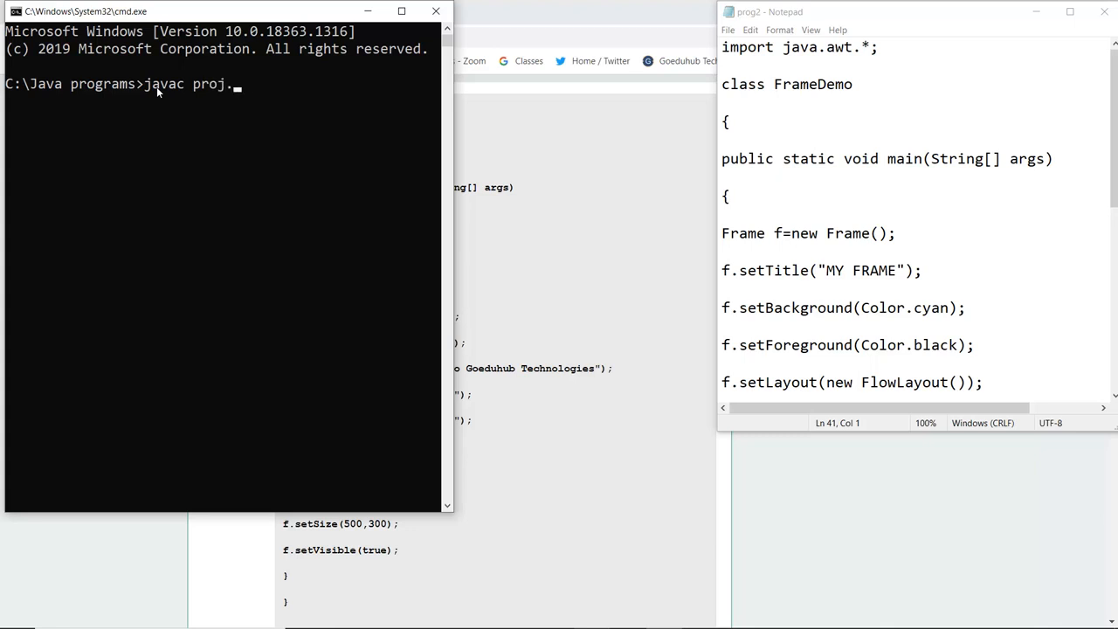
text(prog2)
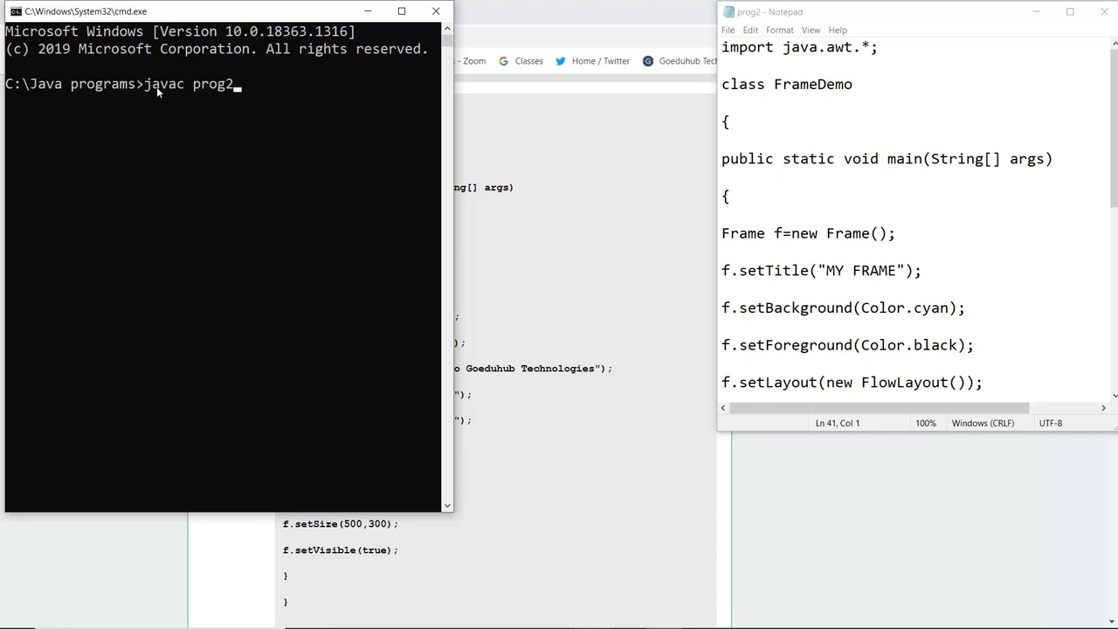
text(.java)
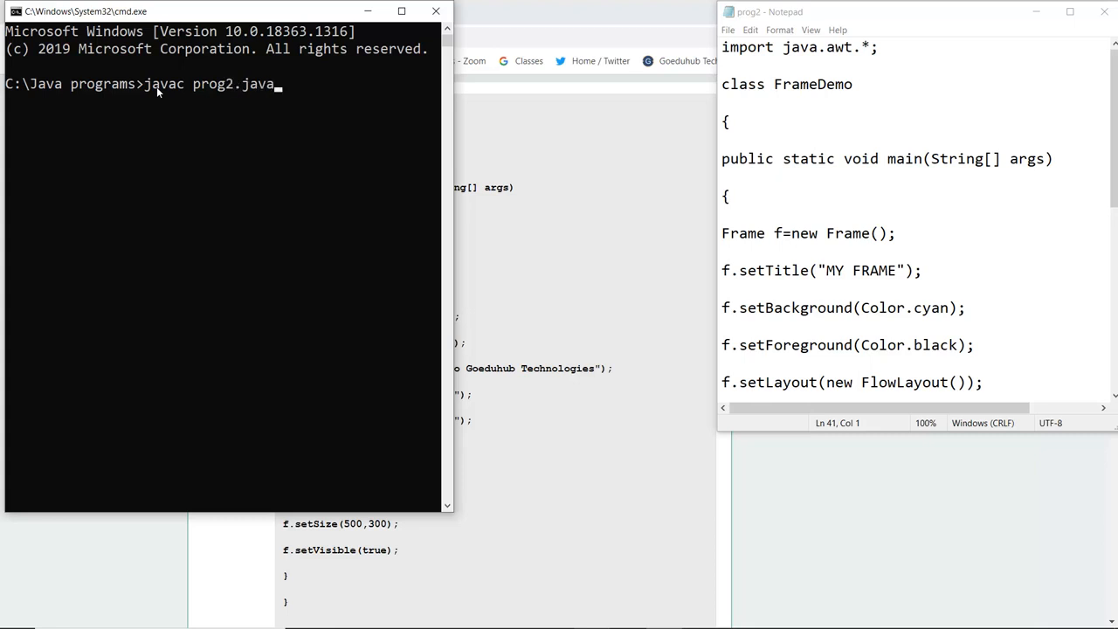
key(Return)
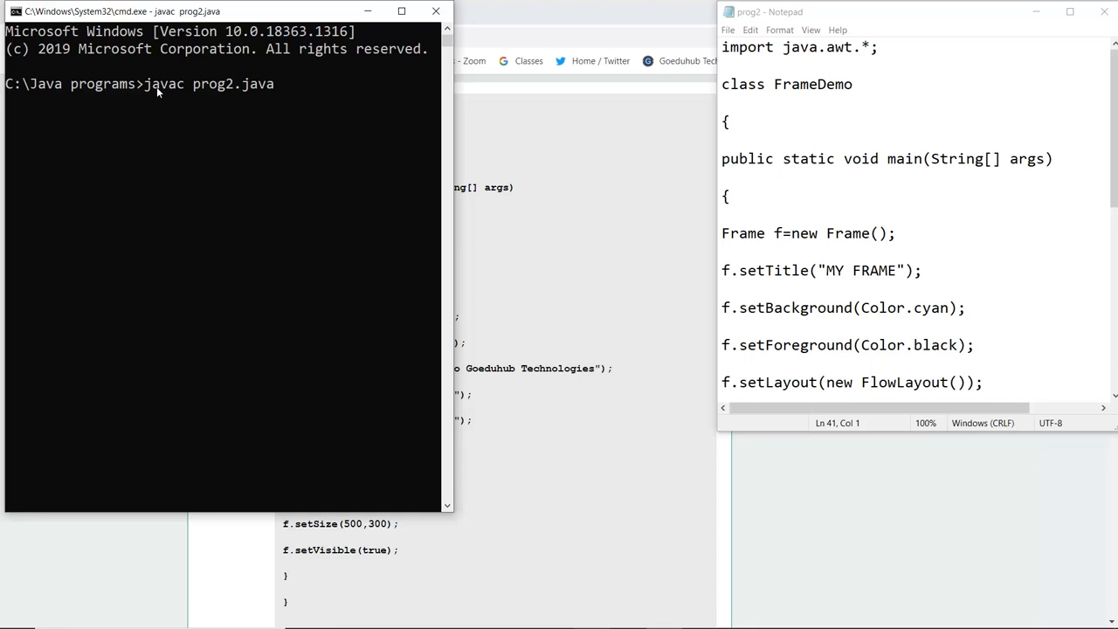
key(Return)
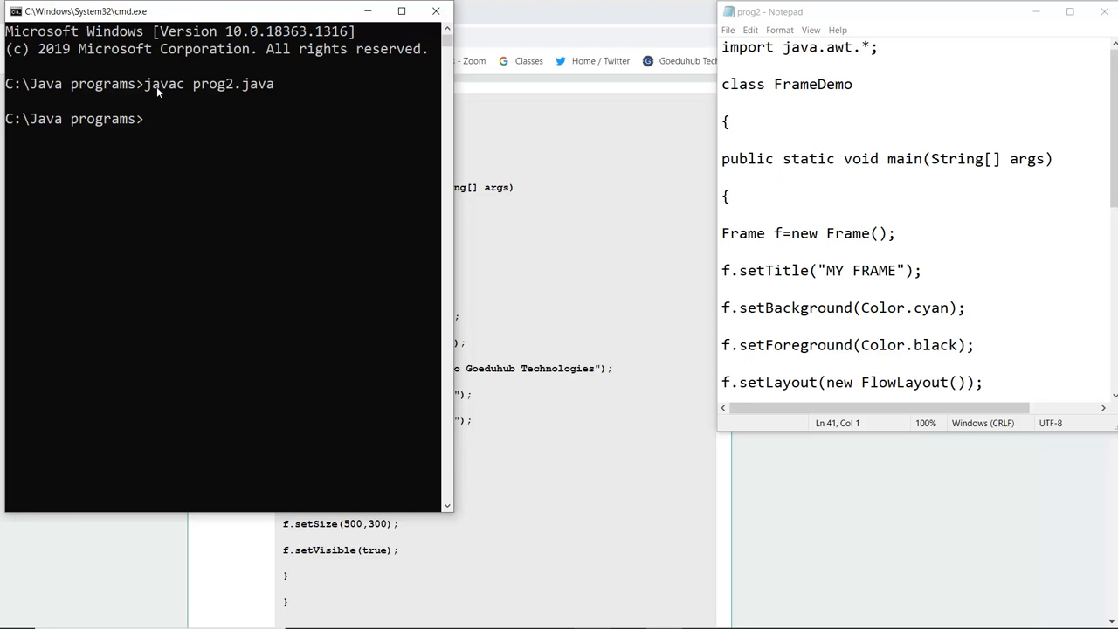
Run java FrameDemo to show the cyan MY FRAME window, then scroll back up the tutorial
text(java)
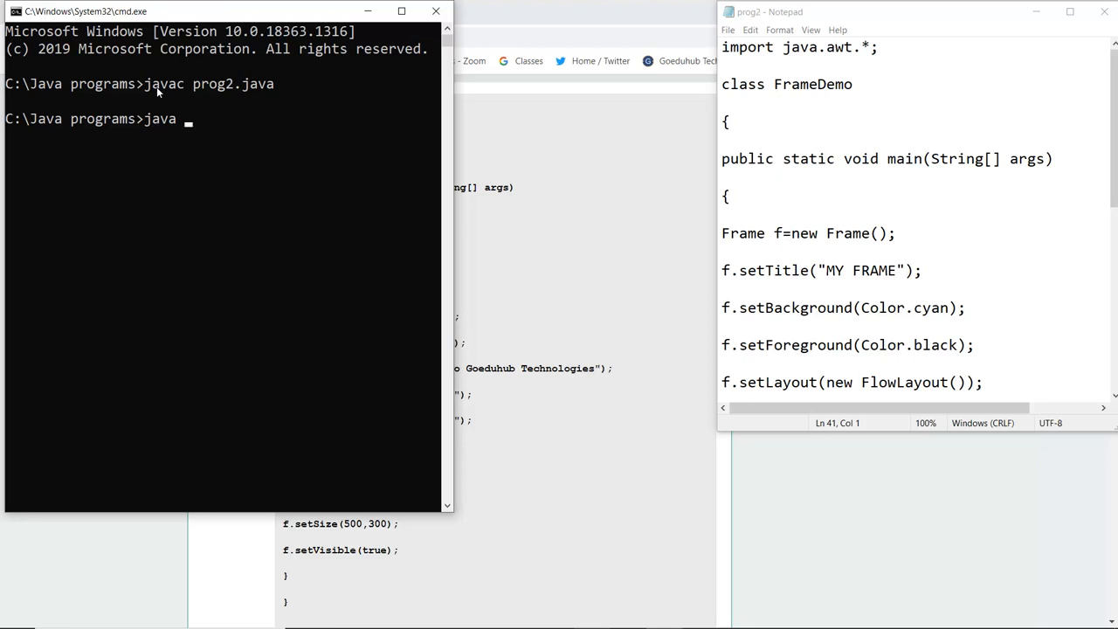
text(Frame)
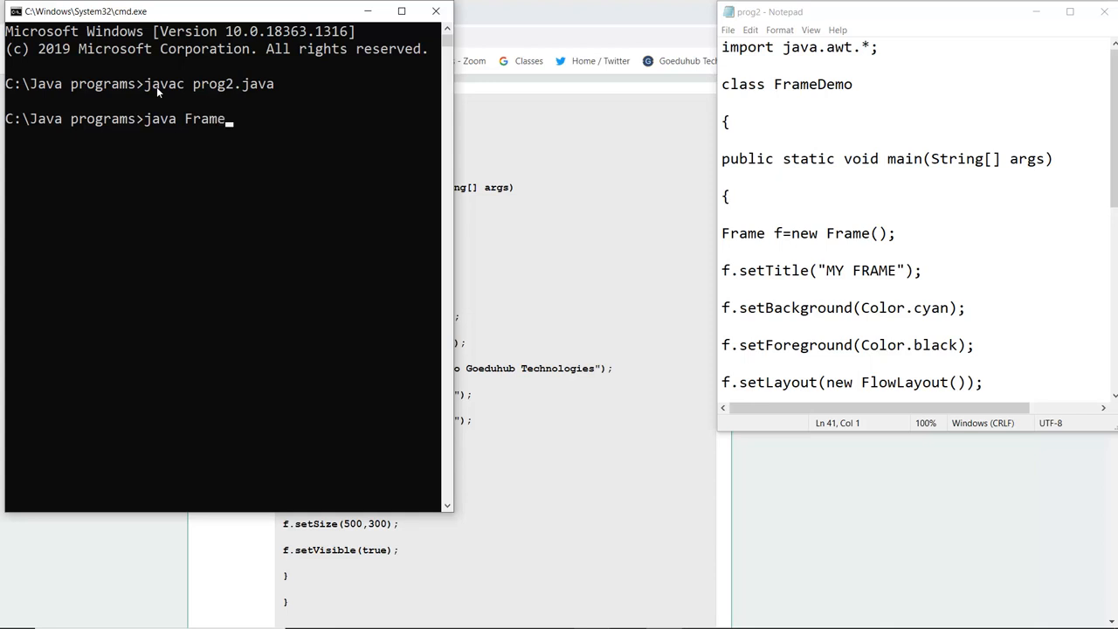
text(Demo)
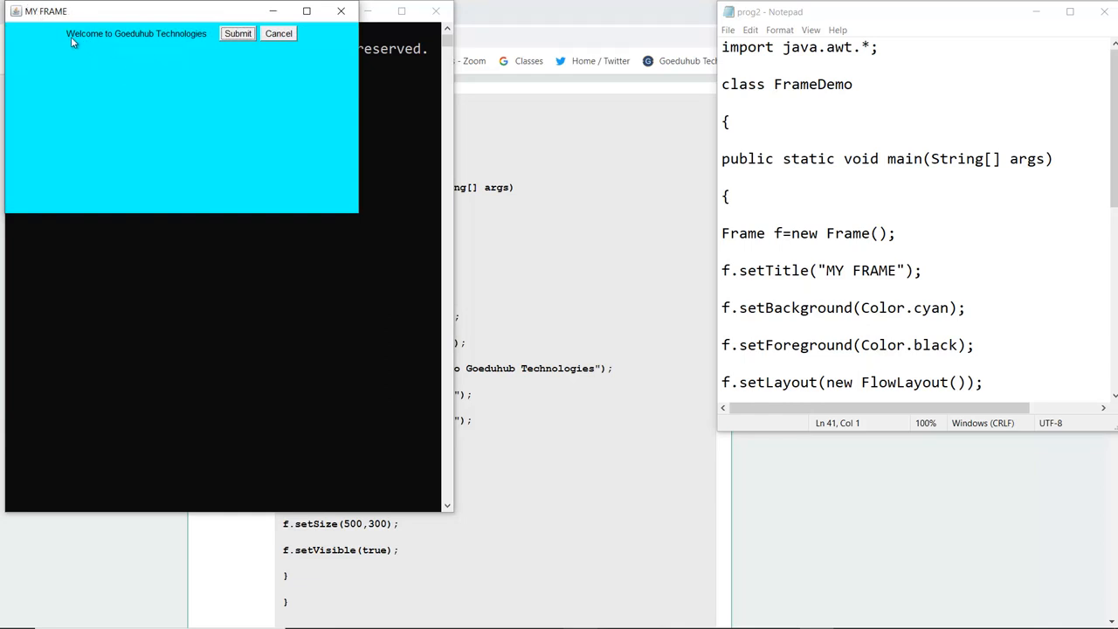
mouse_move(196, 48)
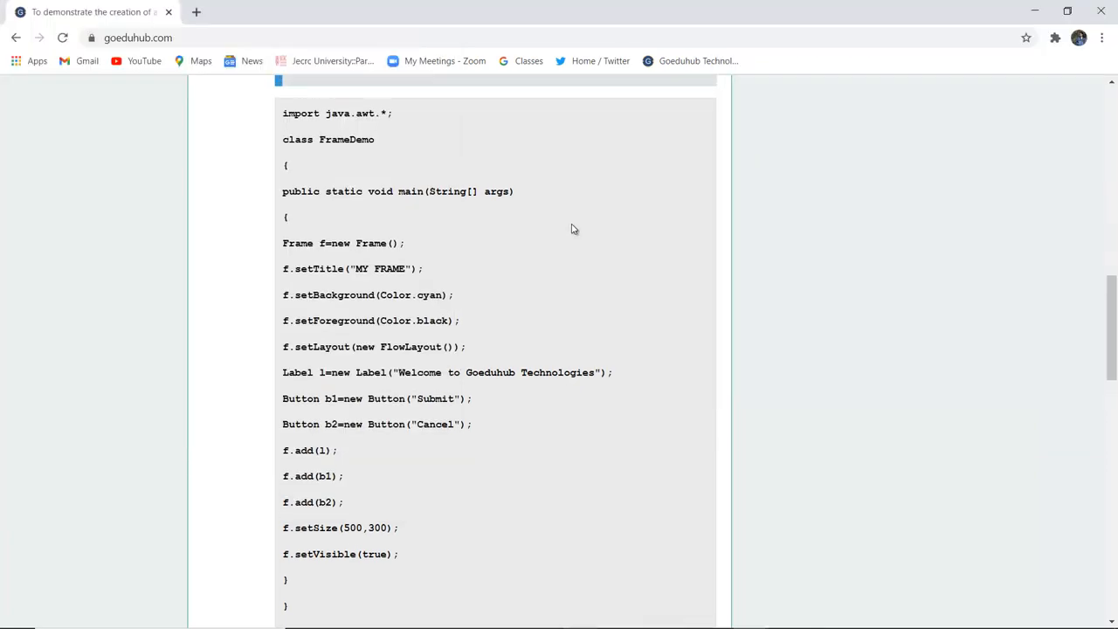
scroll(up, 3)
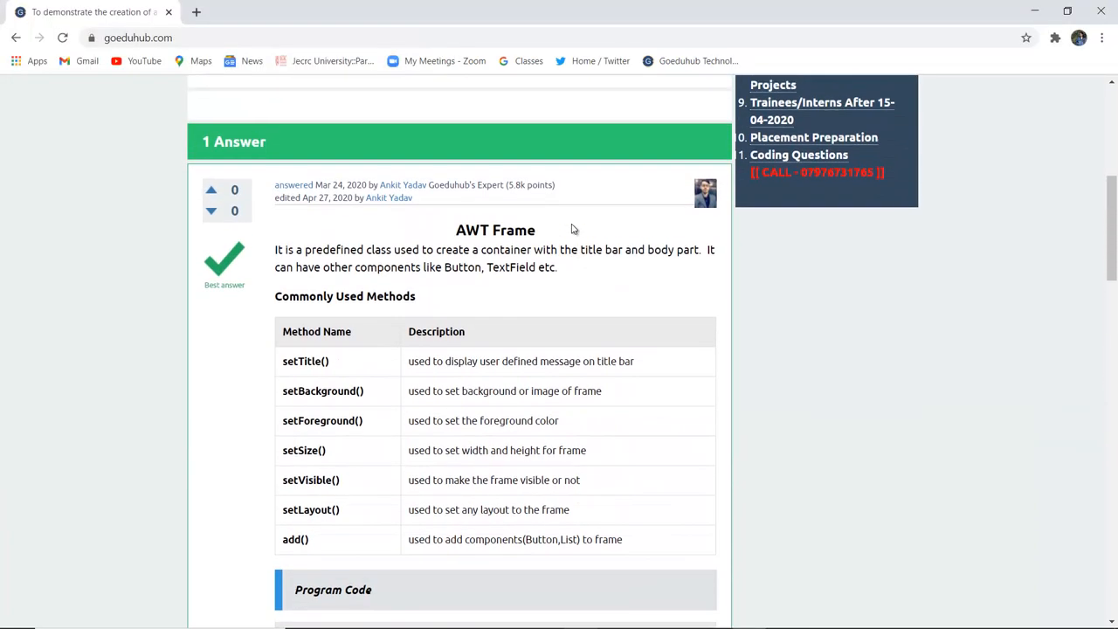